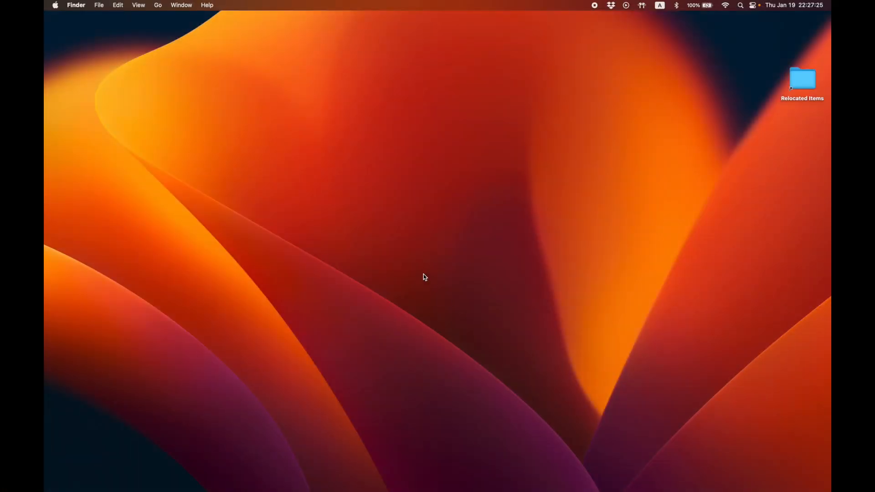
{"action": "mouse_move", "coordinate": [190, 146]}
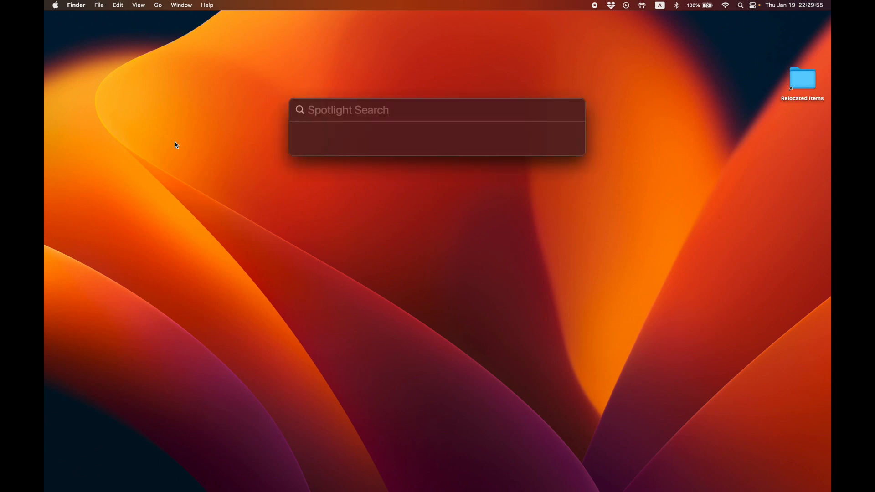
Step: Launch the Console app via a Spotlight search for 'console'
{"action": "left_click", "coordinate": [437, 110]}
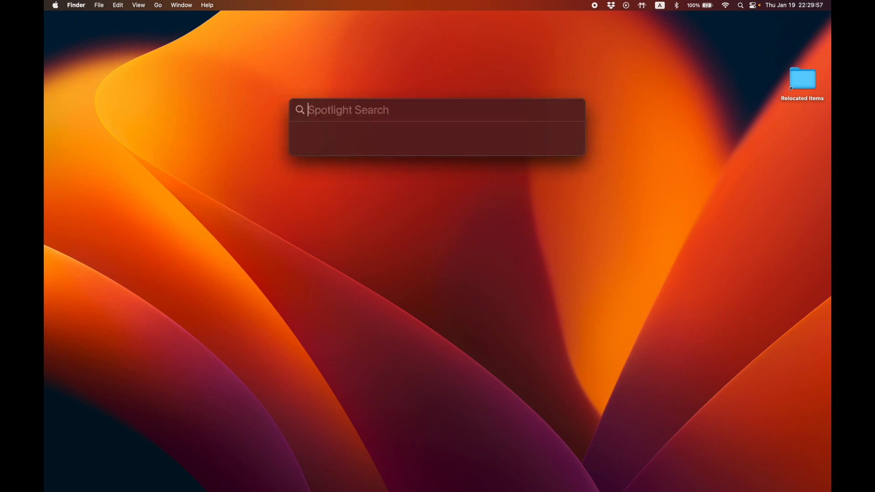
{"action": "type", "text": "console"}
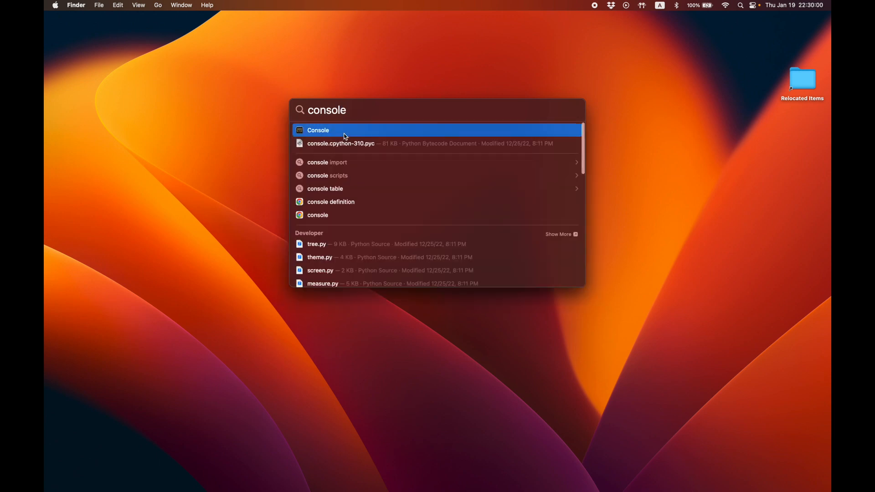
{"action": "left_click", "coordinate": [318, 130]}
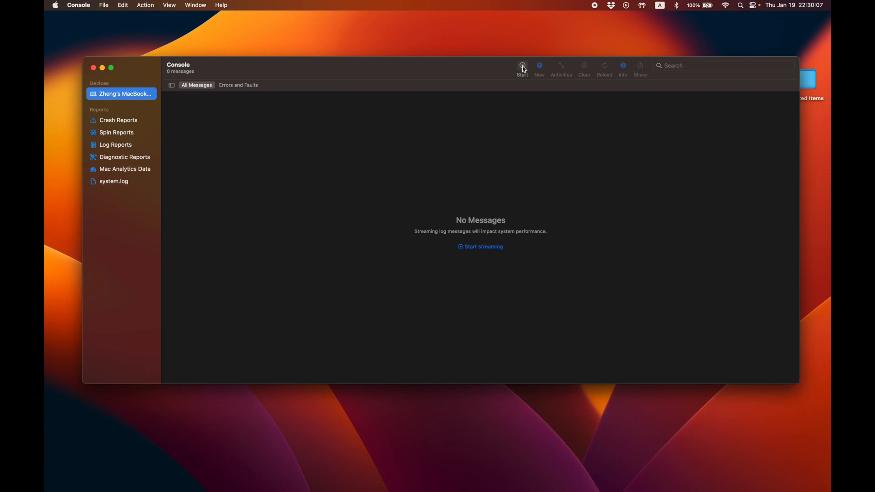
{"action": "mouse_move", "coordinate": [523, 65]}
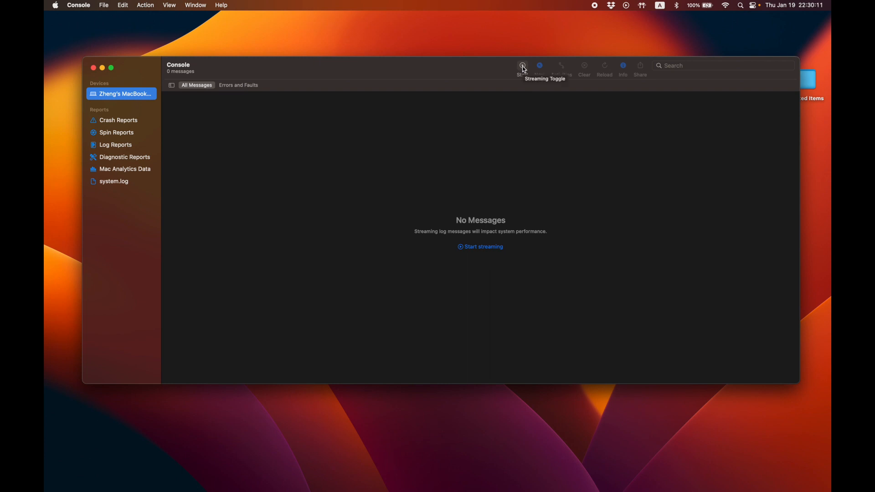
Step: Start live log streaming and focus the search field for filtering
{"action": "left_click", "coordinate": [523, 66]}
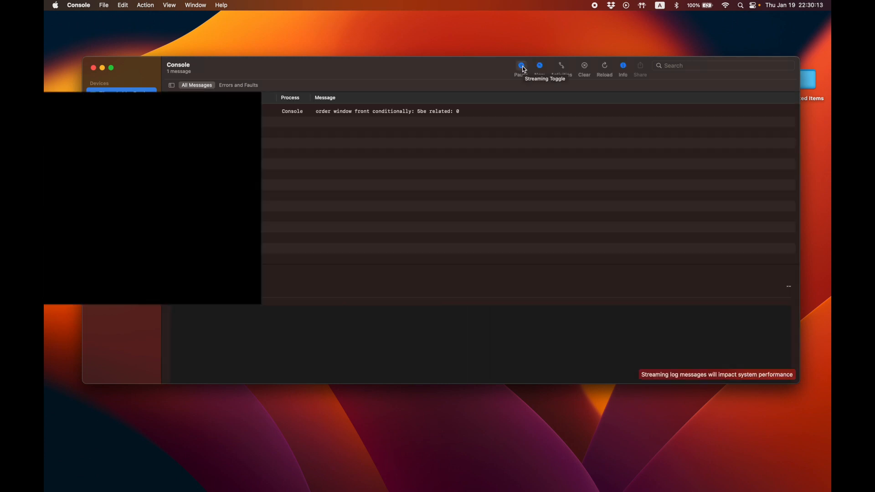
{"action": "left_click", "coordinate": [521, 67]}
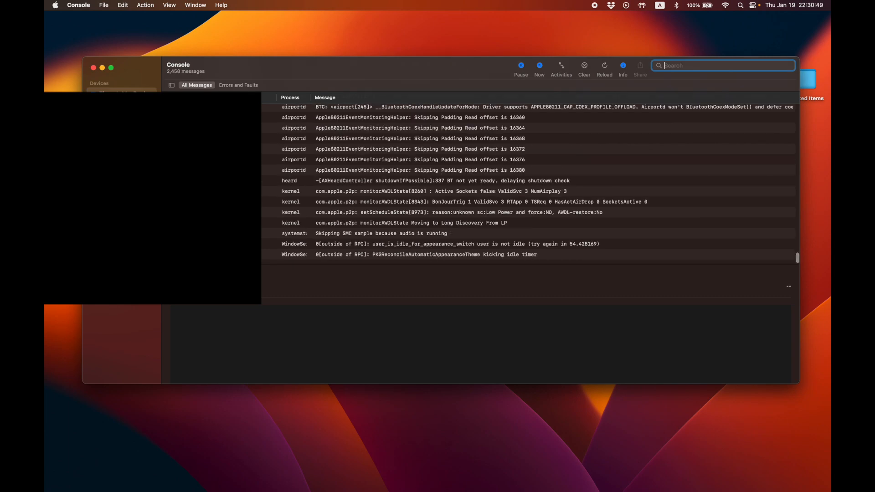
Step: Filter the log stream by the search term 'firmwareversionactive'
{"action": "type", "text": "firmwareversionactive"}
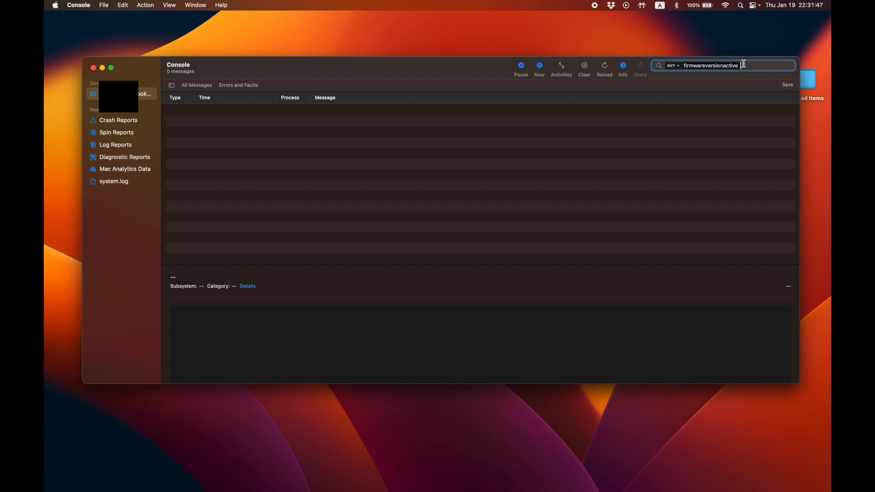
{"action": "mouse_move", "coordinate": [672, 23]}
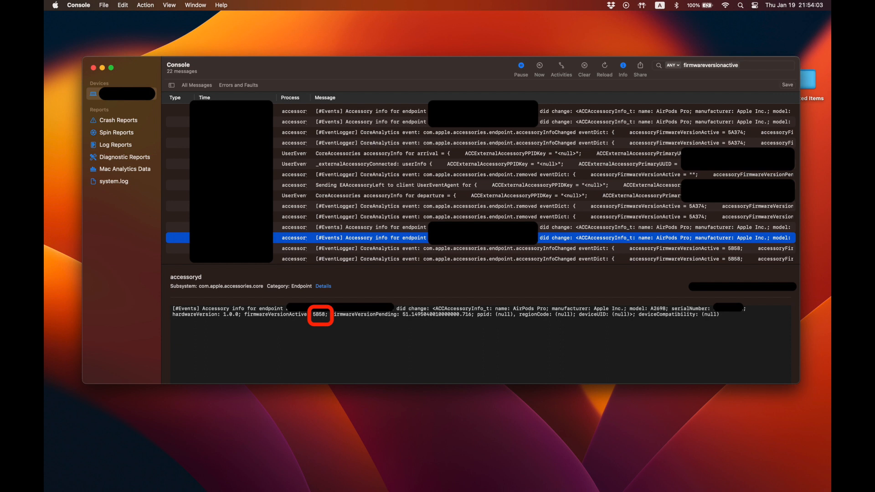
{"action": "left_click", "coordinate": [583, 65]}
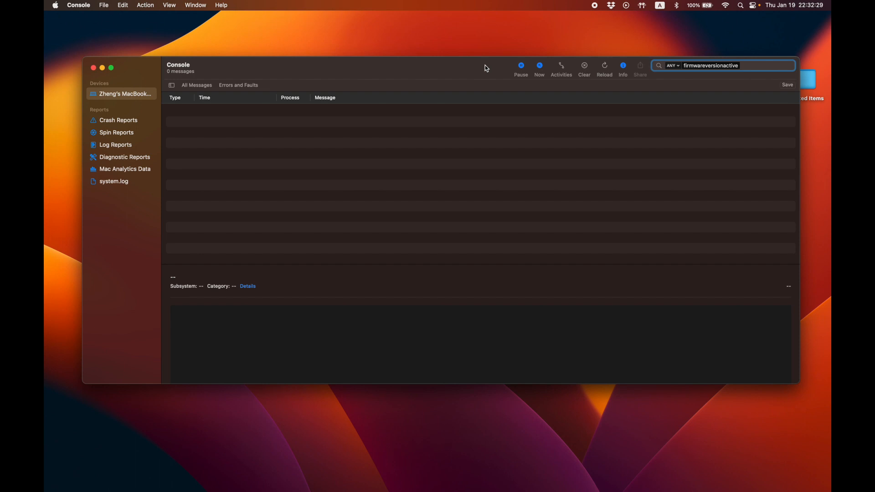